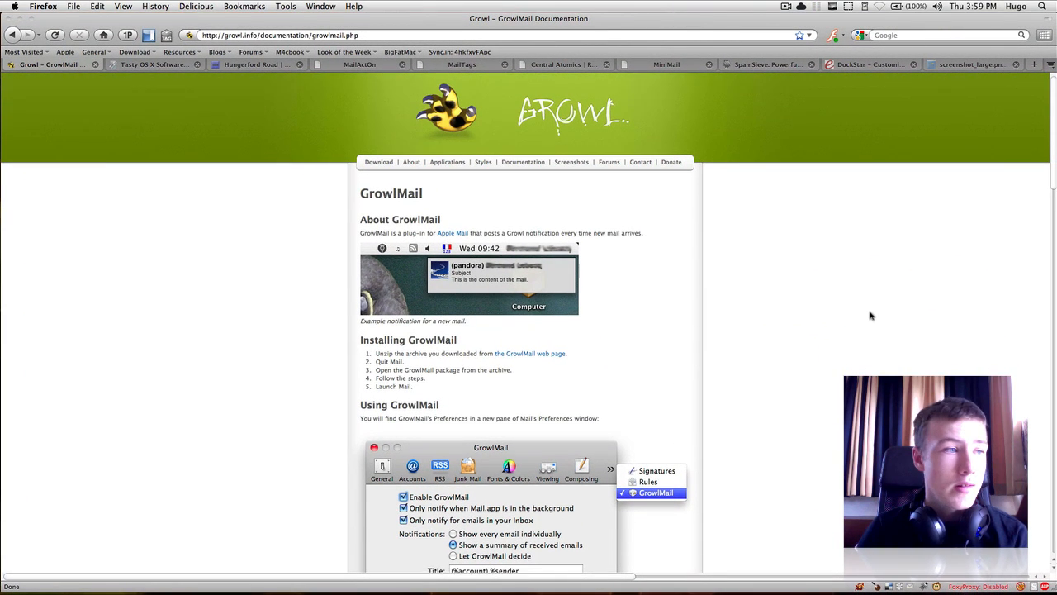
# Switch to the MailHub product page and scroll through its content.
pyautogui.scroll(-3)
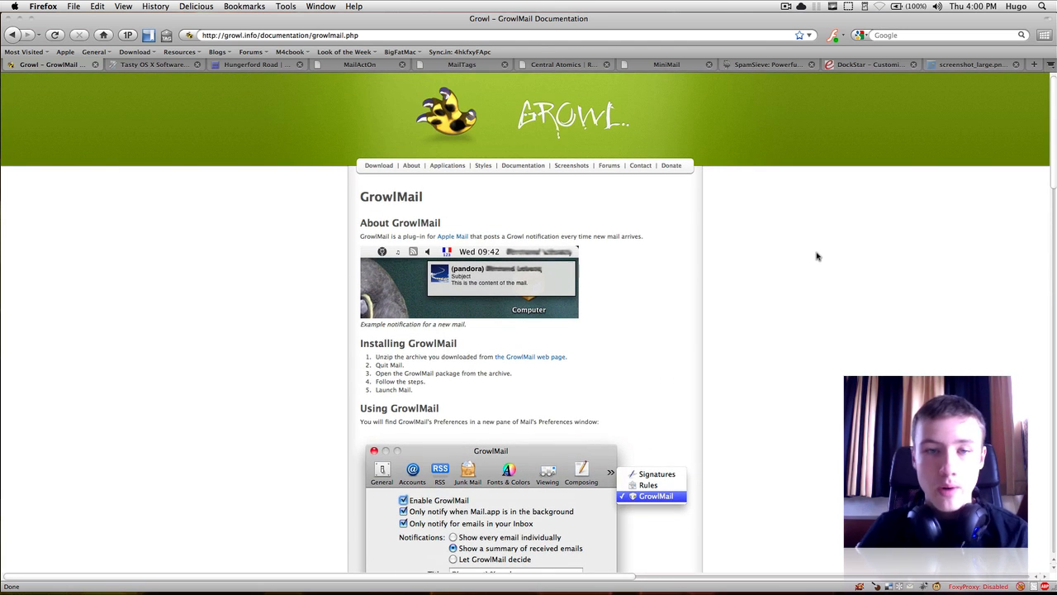
pyautogui.moveTo(818, 297)
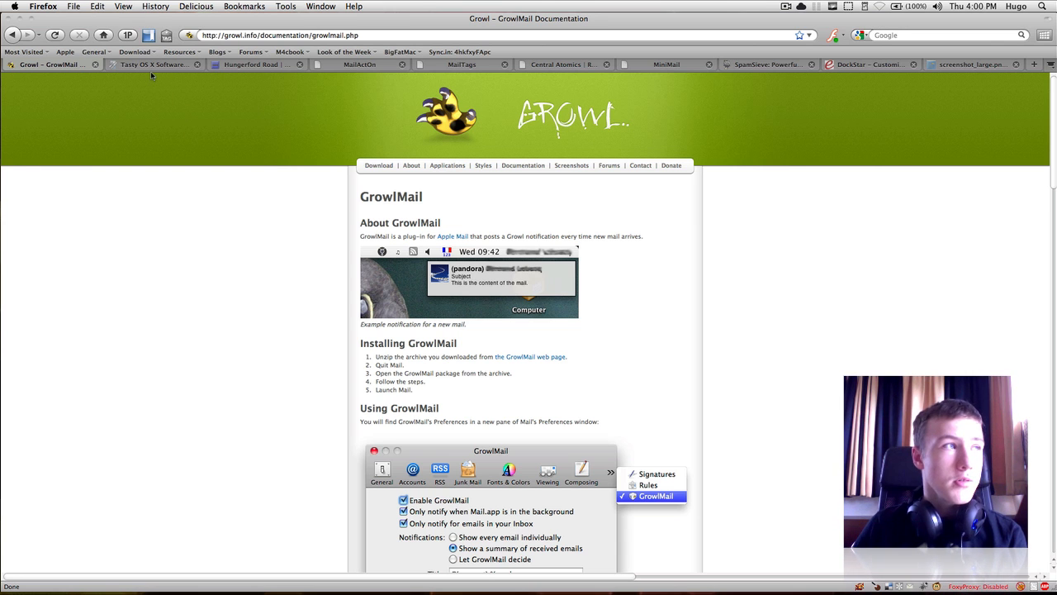
pyautogui.click(152, 64)
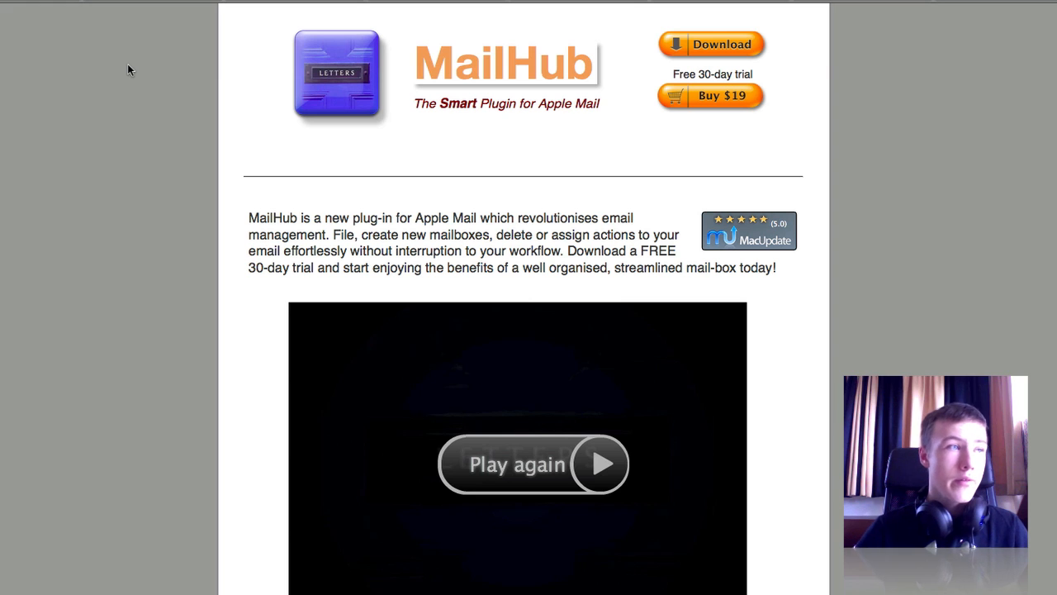
pyautogui.scroll(-3)
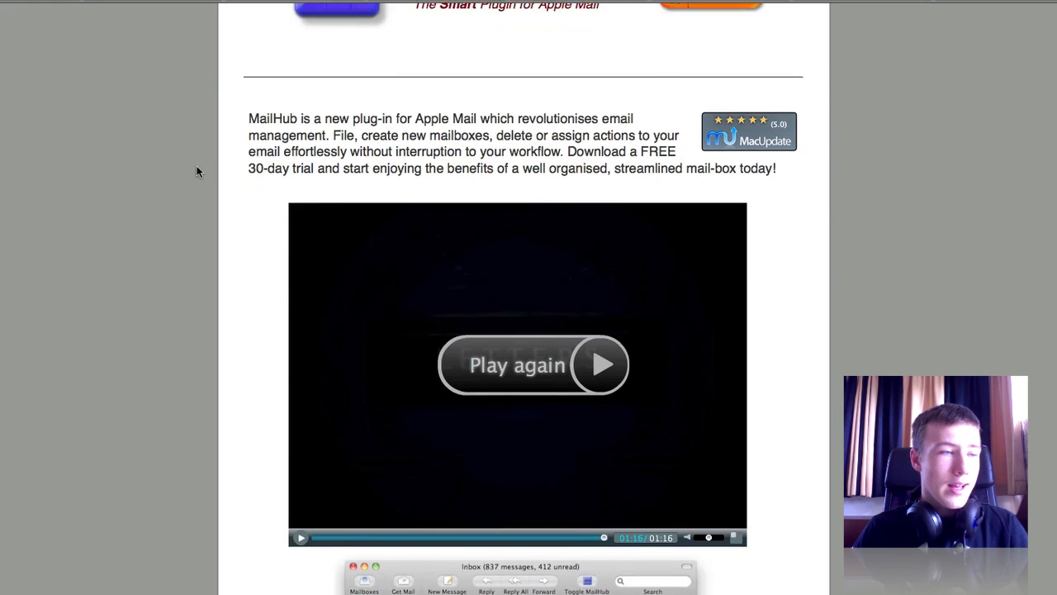
pyautogui.scroll(-3)
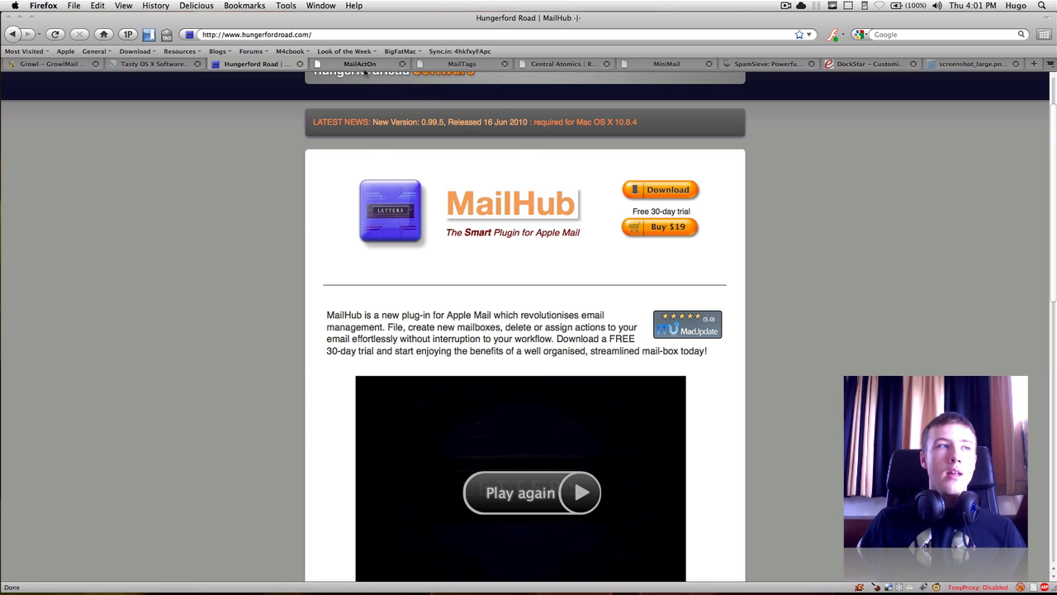
# Switch to Indev's Mail Act-On 2 product page and scroll down it.
pyautogui.click(360, 63)
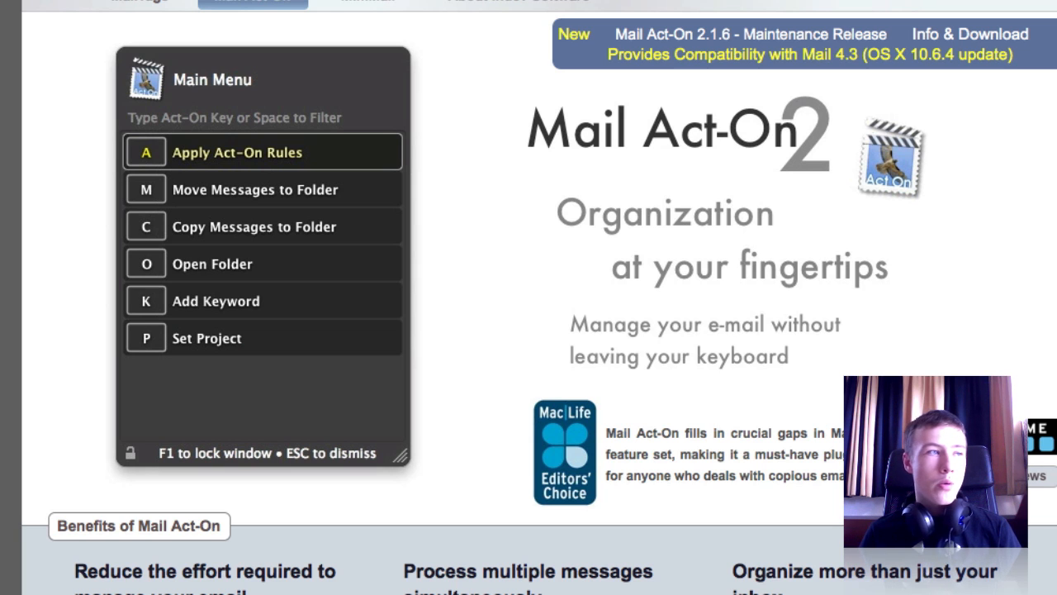
pyautogui.moveTo(182, 182)
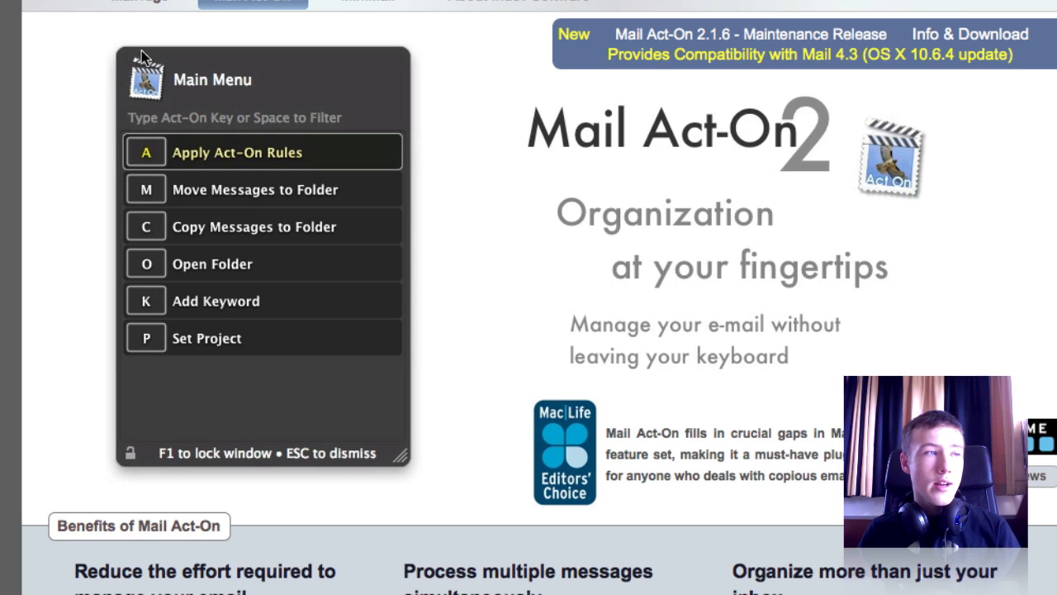
pyautogui.moveTo(260, 228)
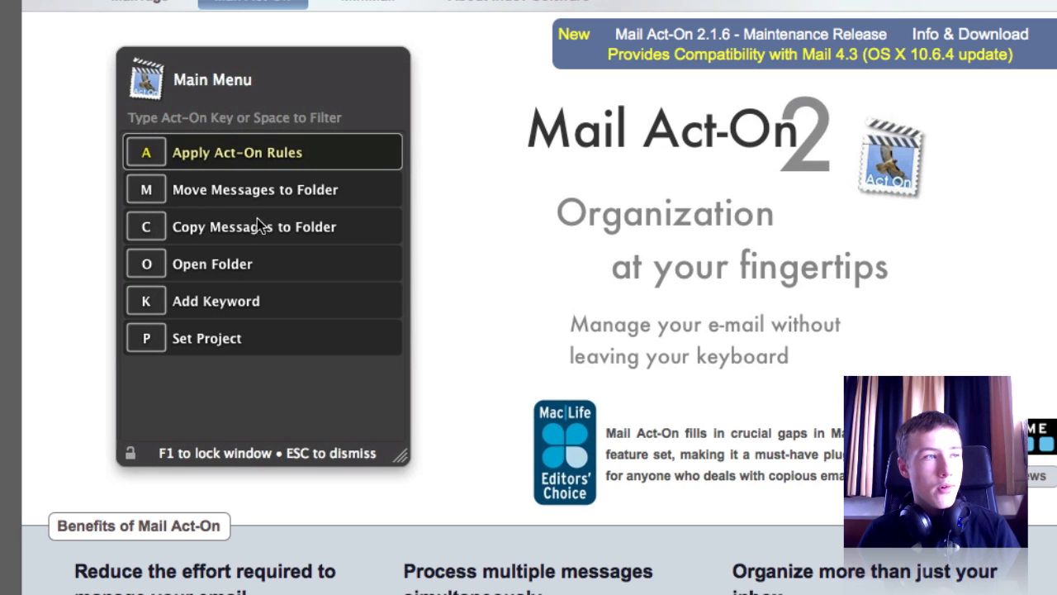
pyautogui.moveTo(427, 330)
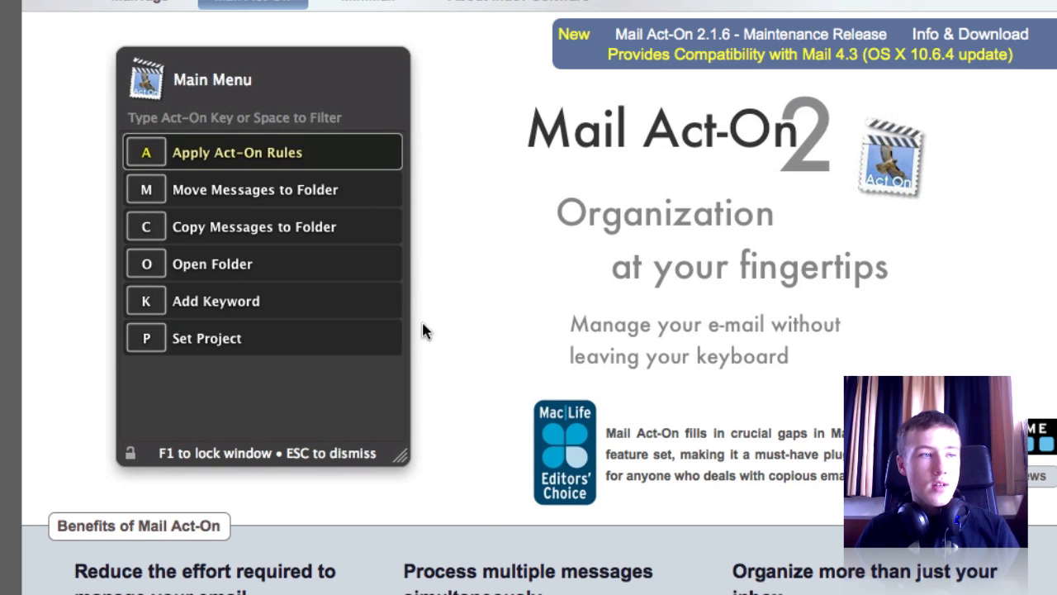
pyautogui.scroll(-3)
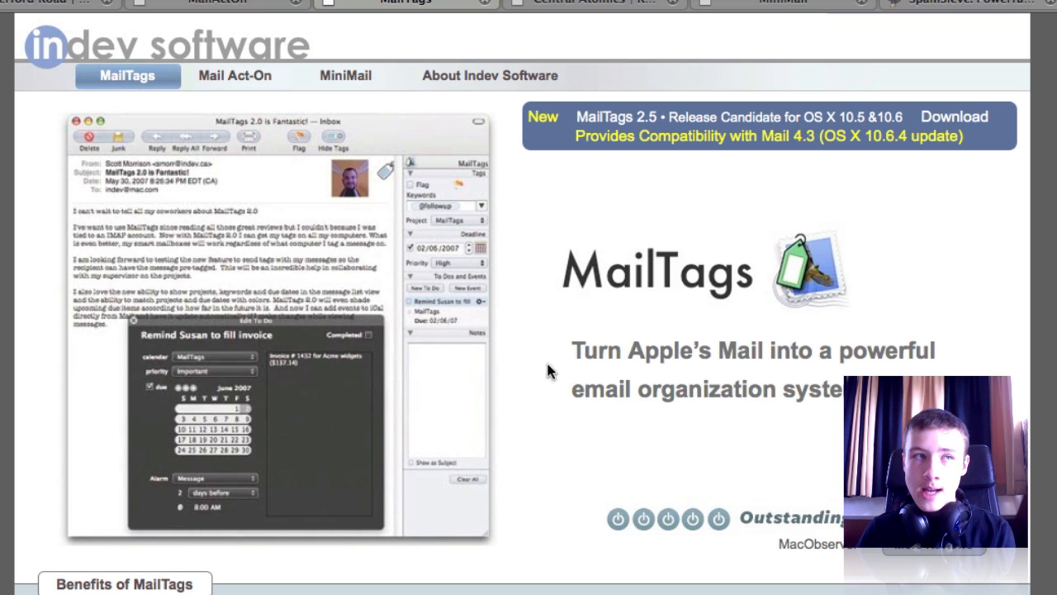
pyautogui.moveTo(528, 355)
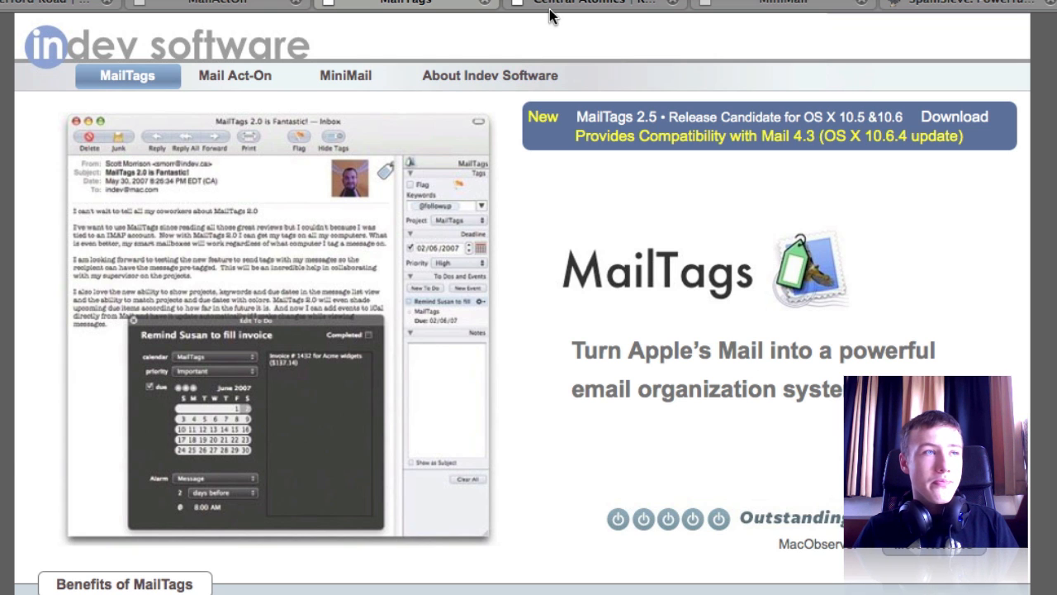
# Show the Central Atomics Rocketbox page and scroll through its features, screenshots and testimonials.
pyautogui.click(581, 4)
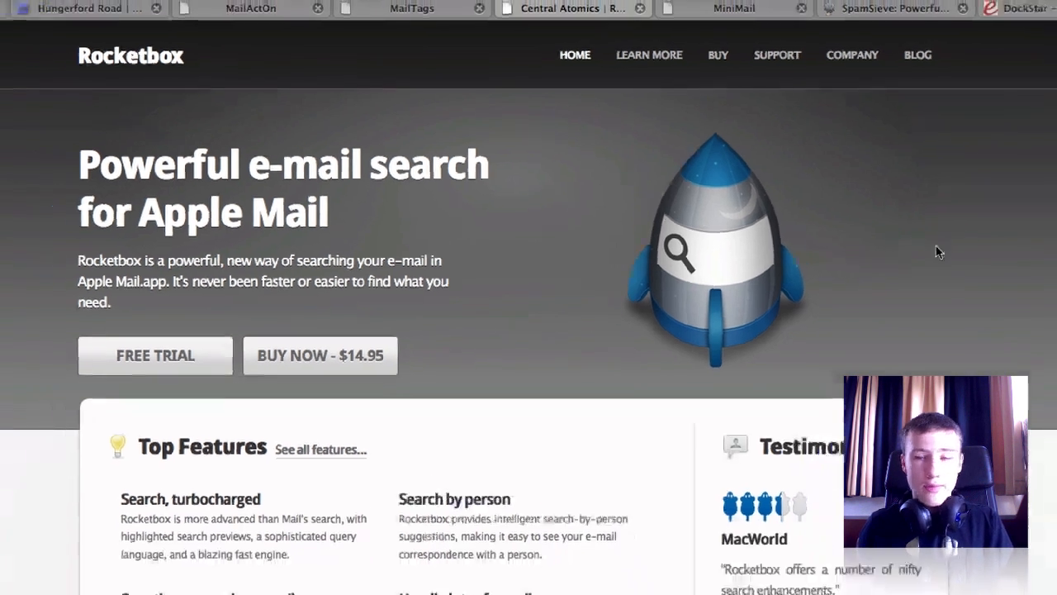
pyautogui.scroll(-3)
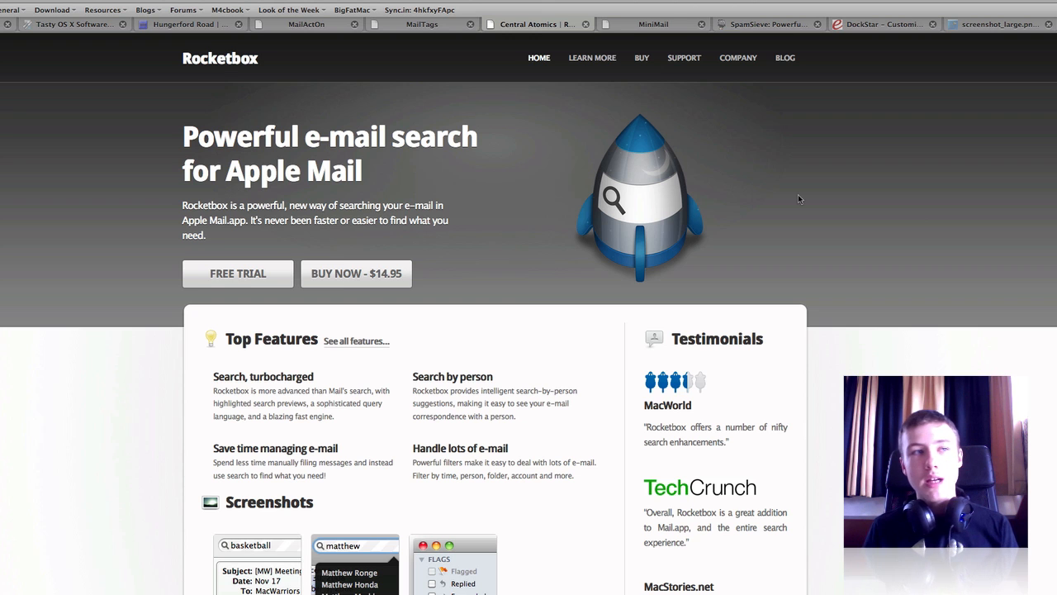
pyautogui.scroll(-3)
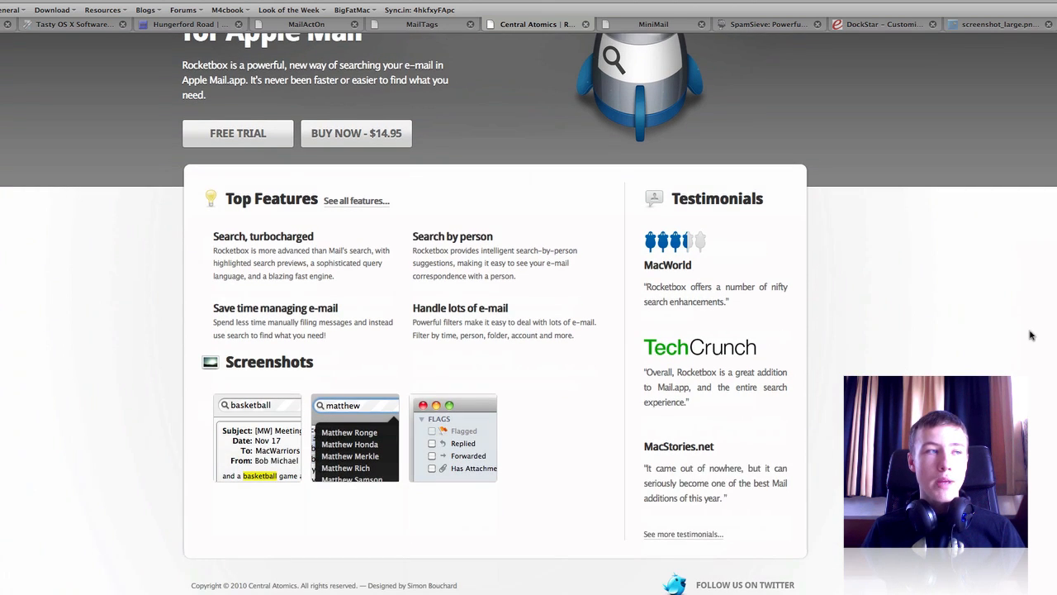
pyautogui.moveTo(1030, 328)
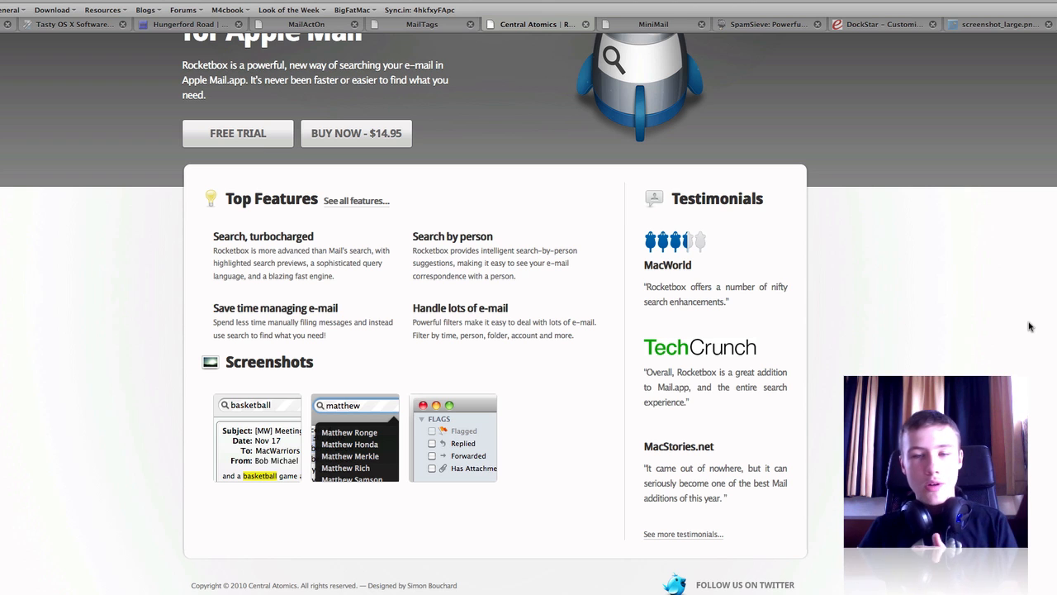
pyautogui.scroll(-3)
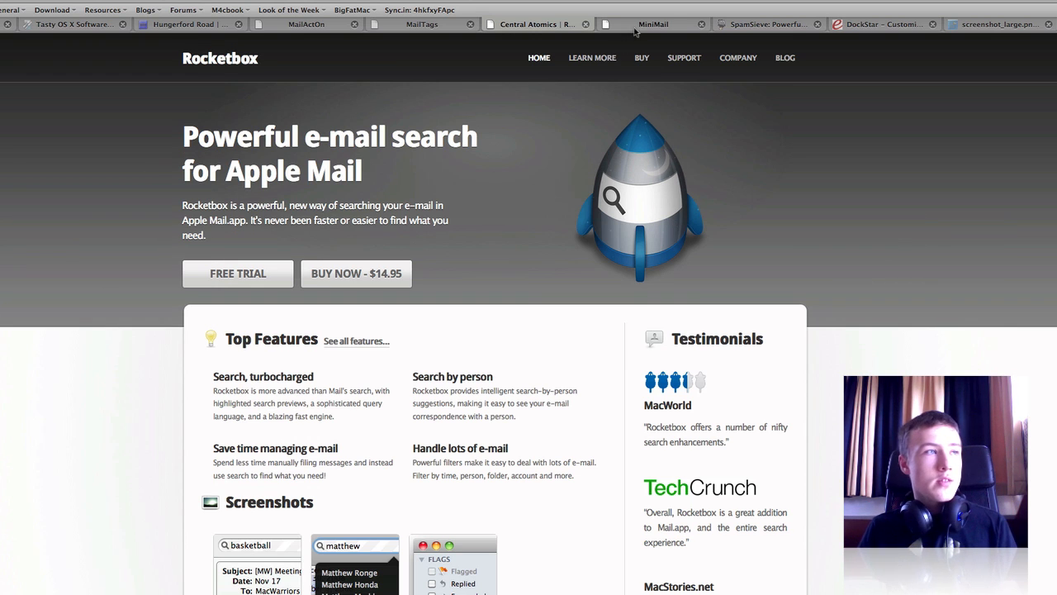
pyautogui.click(653, 24)
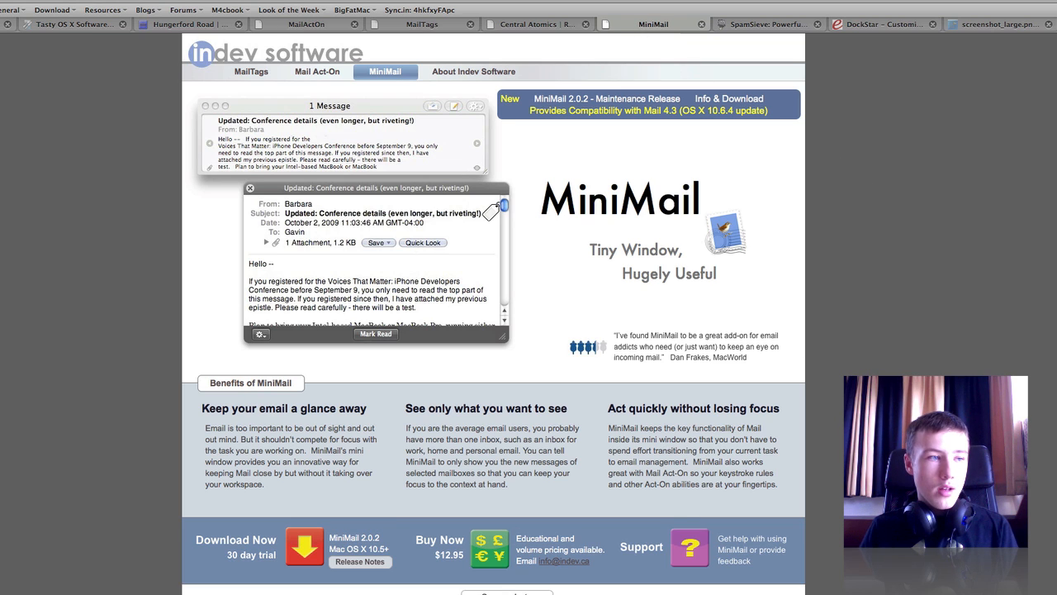
pyautogui.moveTo(228, 314)
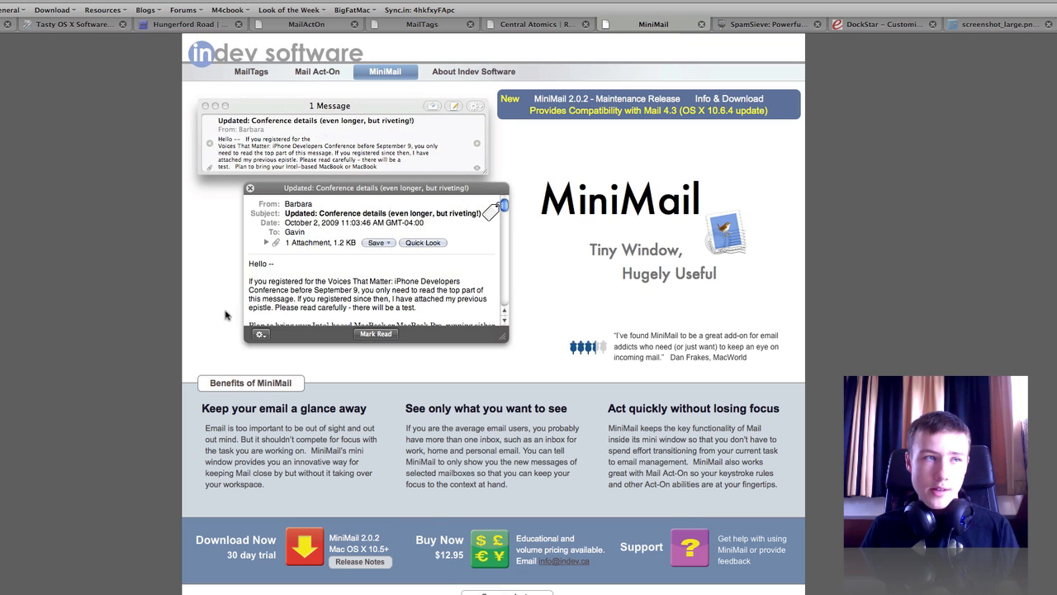
pyautogui.moveTo(99, 99)
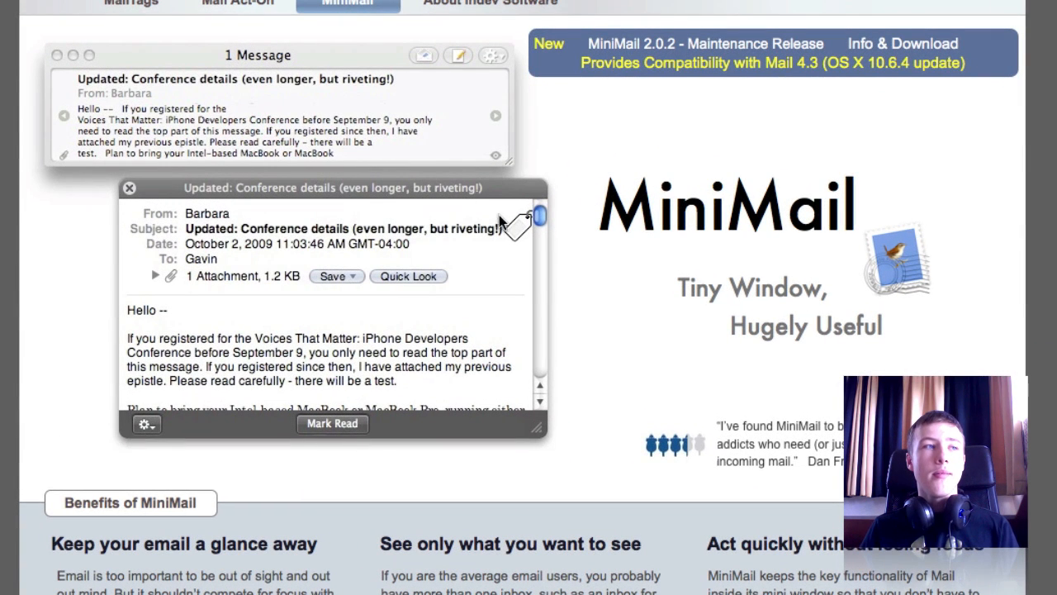
pyautogui.moveTo(512, 522)
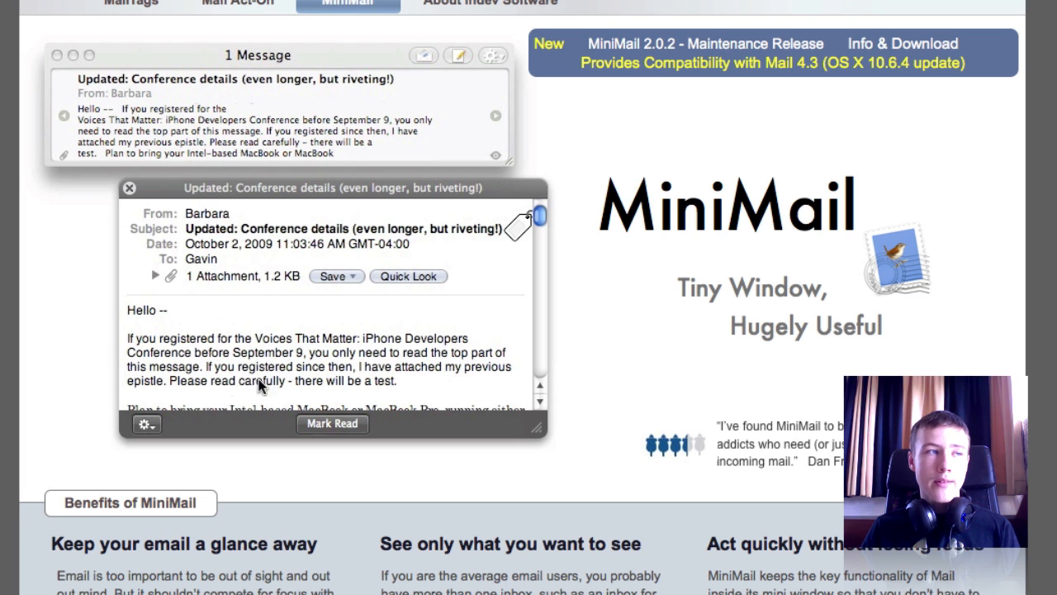
pyautogui.moveTo(614, 370)
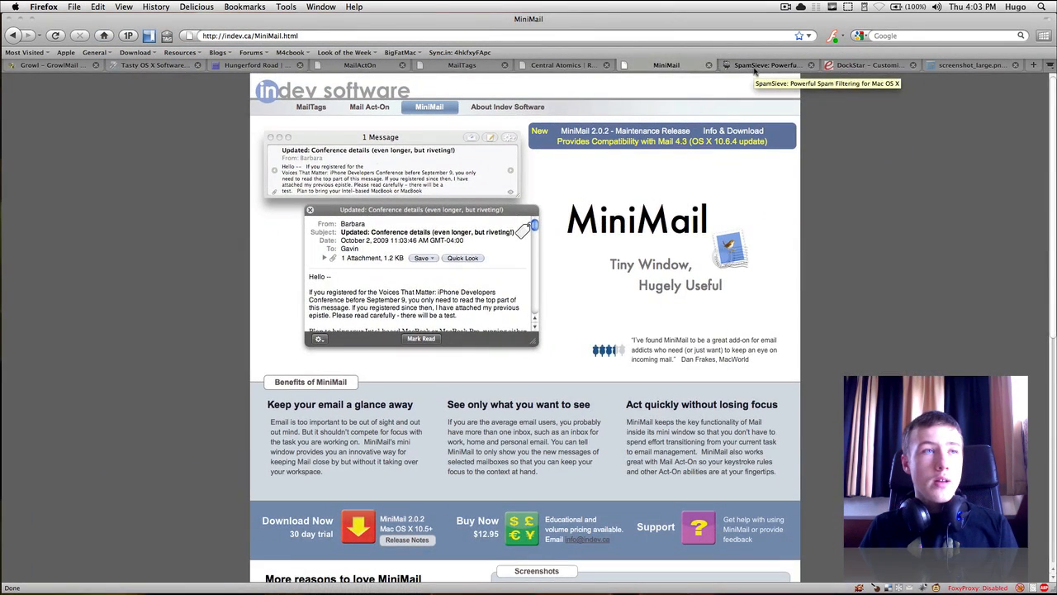
# Show the SpamSieve page, scroll through its feature list, then move to Ecamm's DockStar page.
pyautogui.click(763, 65)
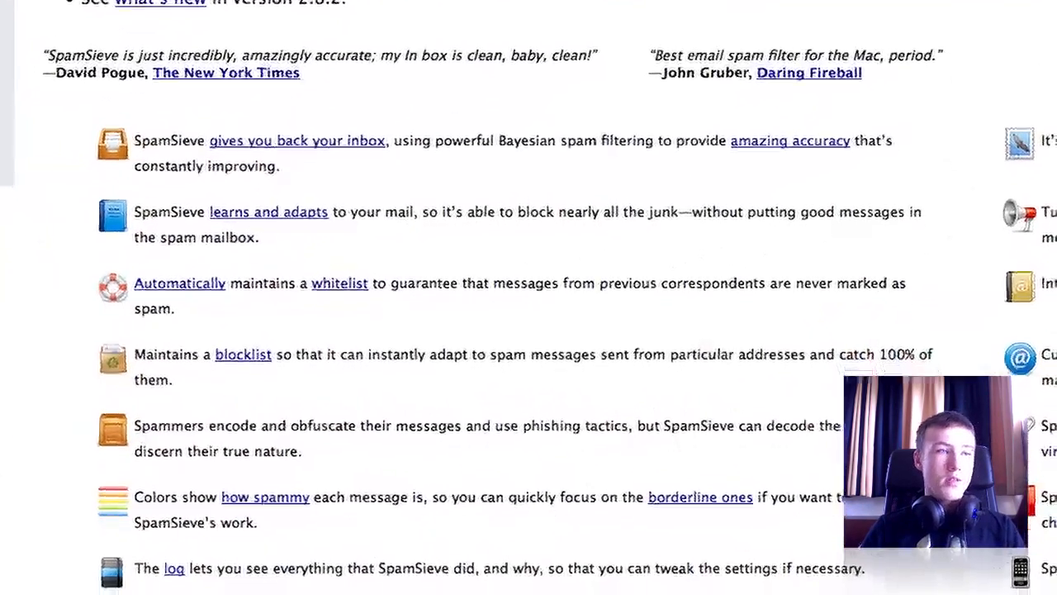
pyautogui.scroll(-3)
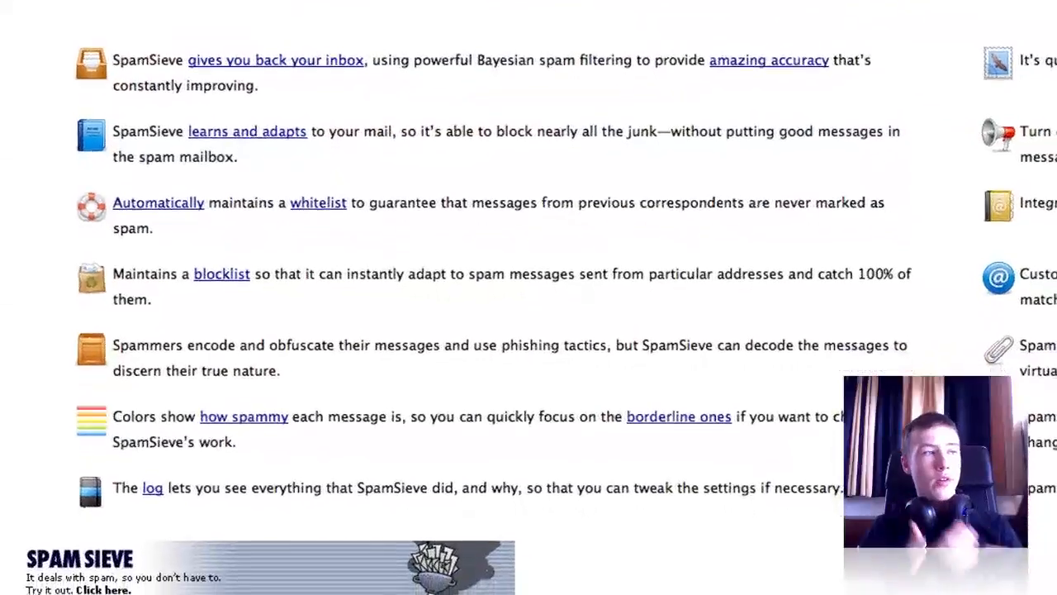
pyautogui.scroll(-3)
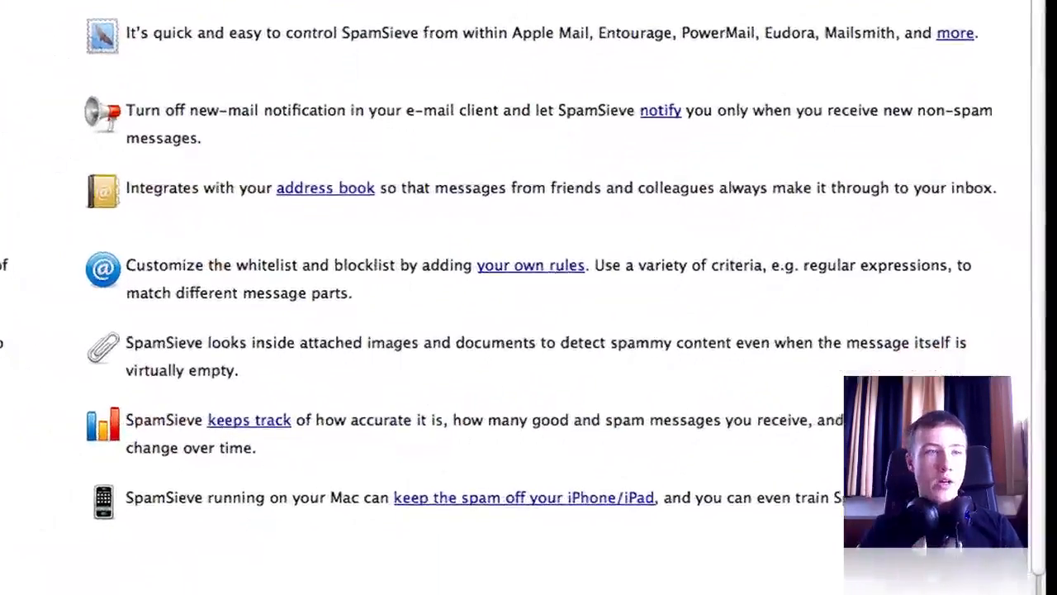
pyautogui.scroll(-3)
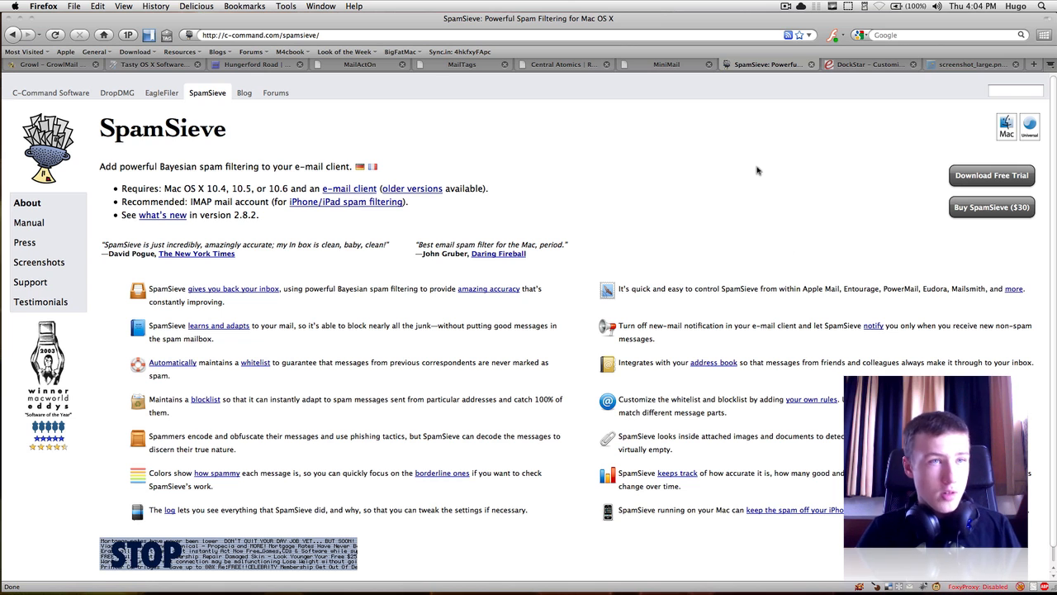
pyautogui.click(868, 65)
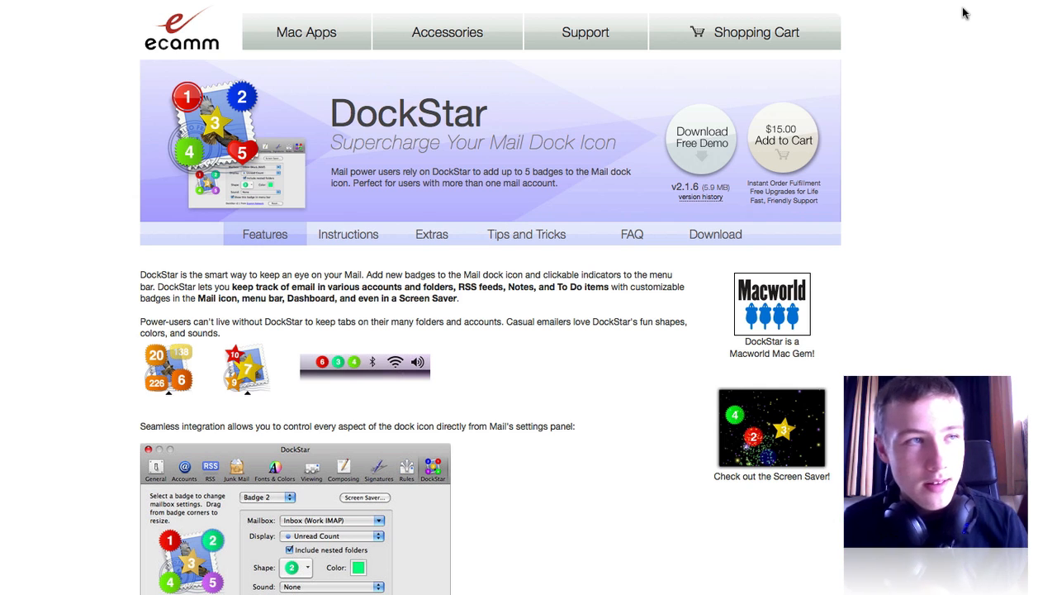
# Scroll through DockStar's features, system requirements and the new-mail notification screenshot.
pyautogui.scroll(-3)
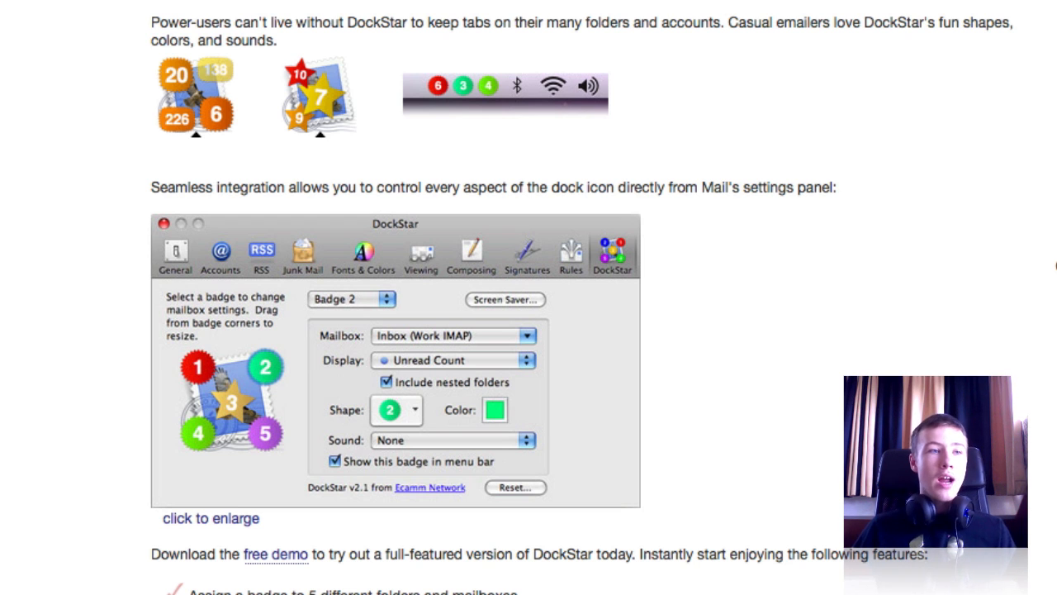
pyautogui.scroll(3)
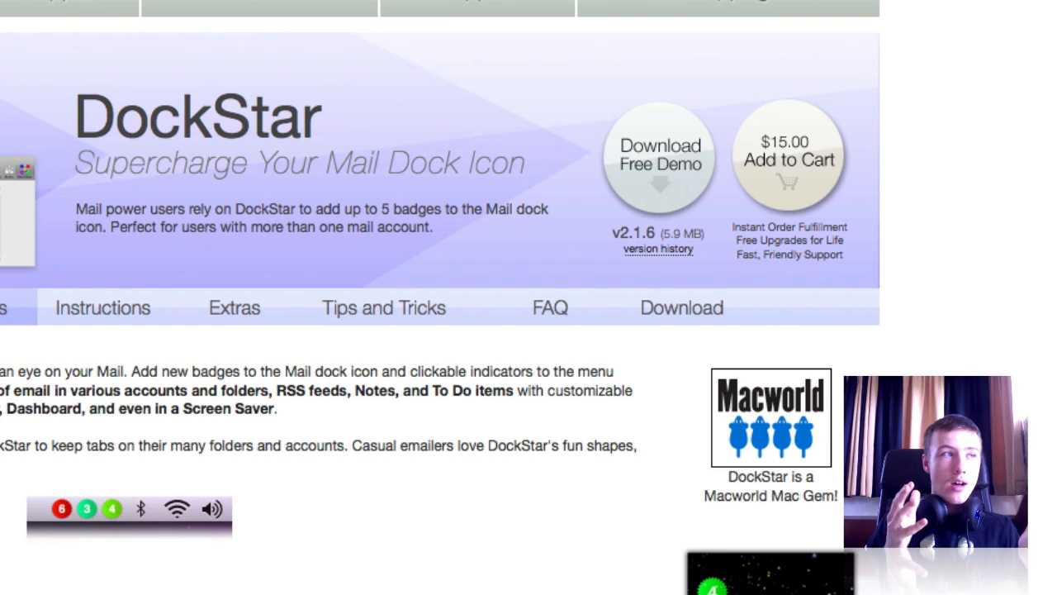
pyautogui.scroll(-3)
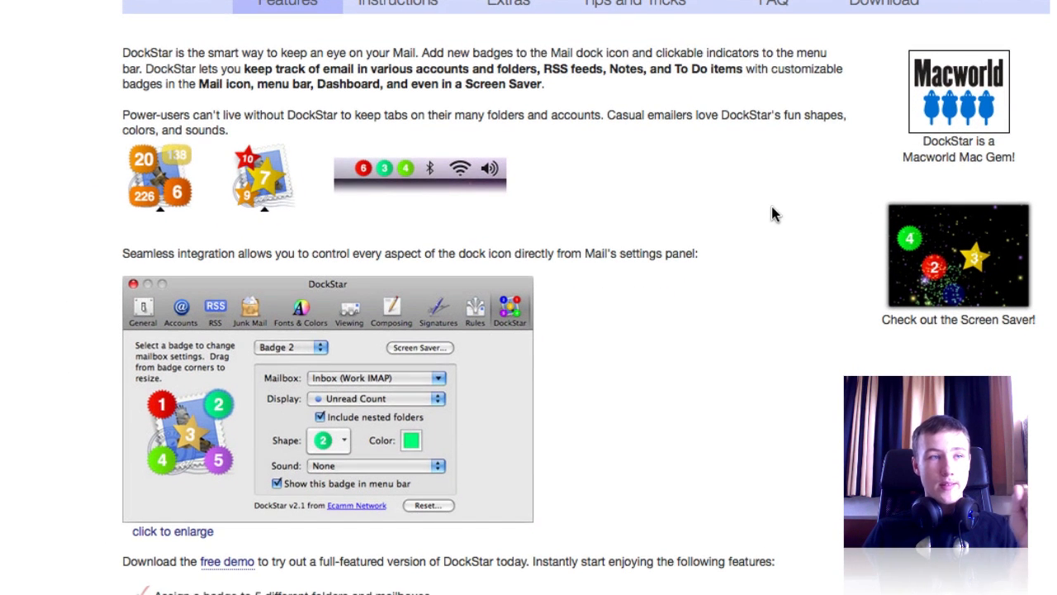
pyautogui.scroll(-3)
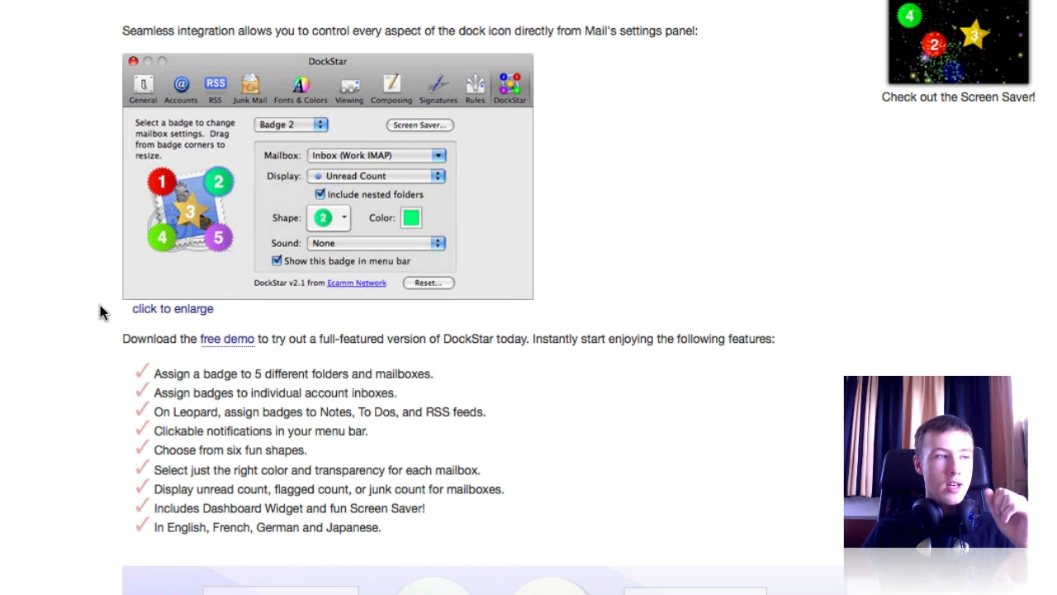
pyautogui.scroll(-3)
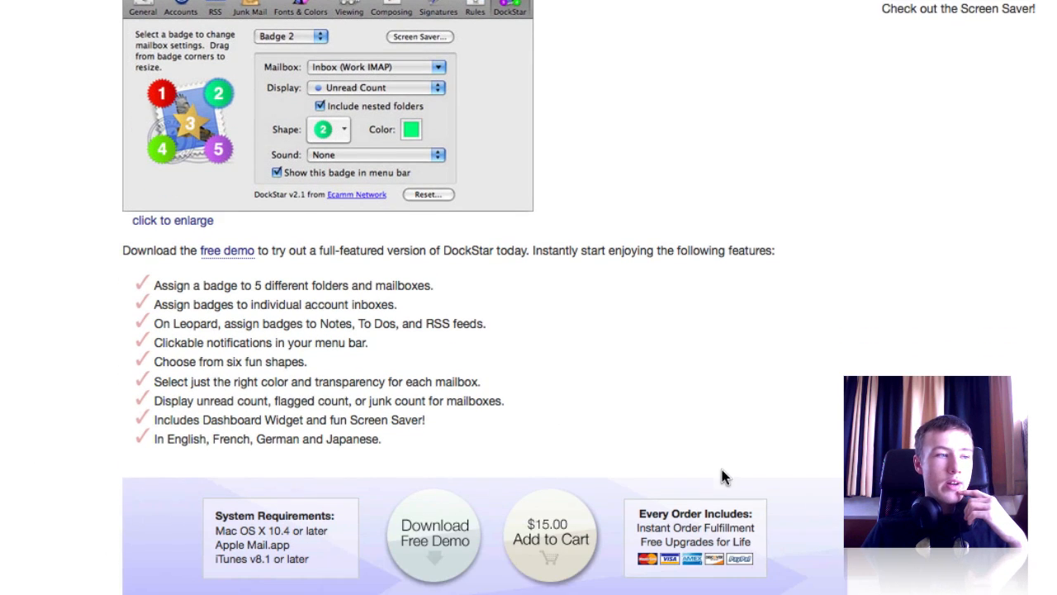
pyautogui.scroll(-3)
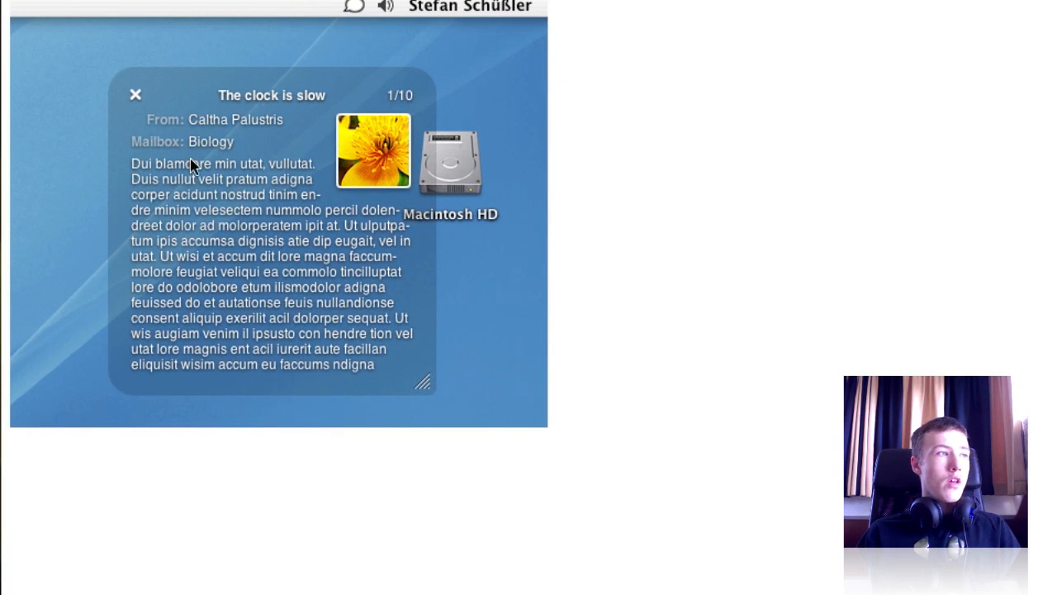
pyautogui.moveTo(208, 162)
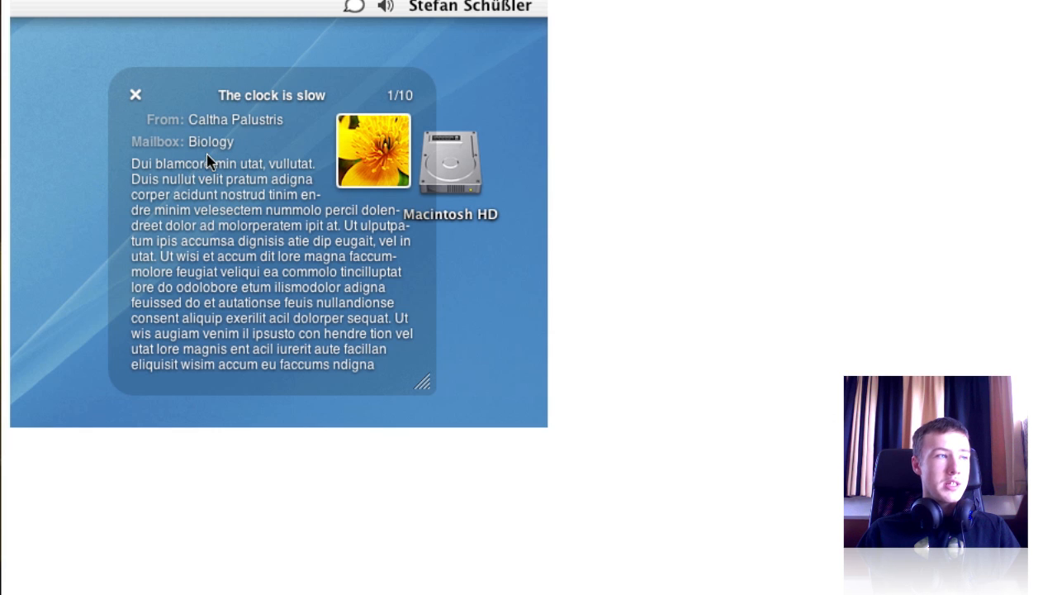
pyautogui.moveTo(512, 314)
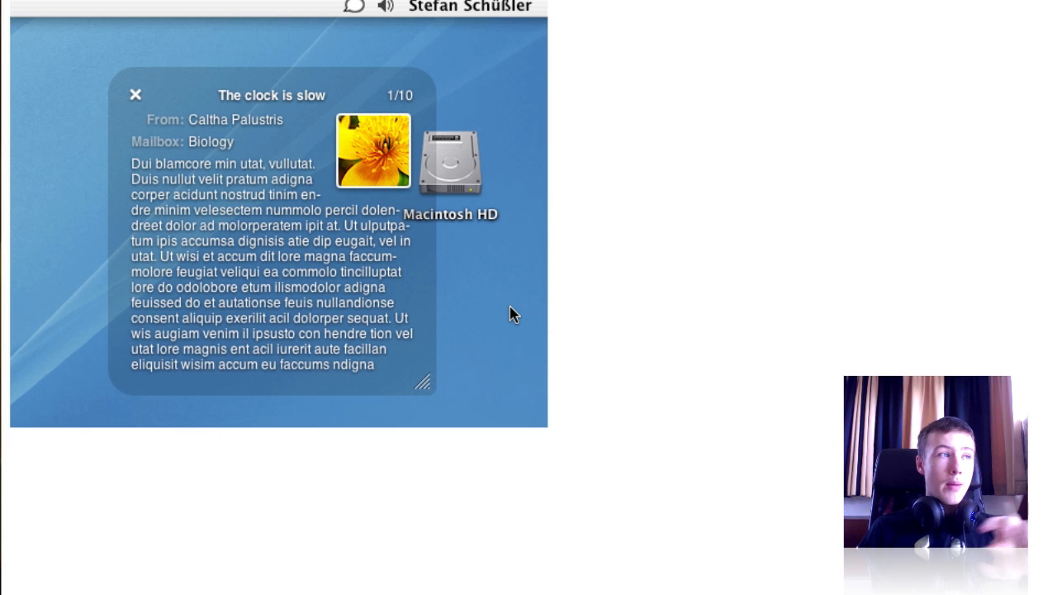
pyautogui.moveTo(510, 291)
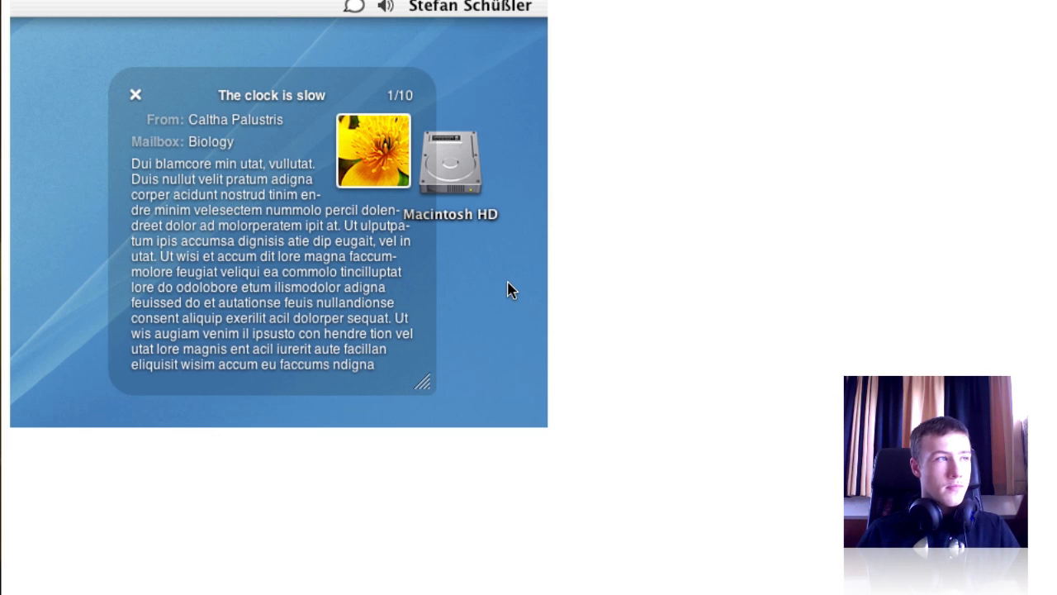